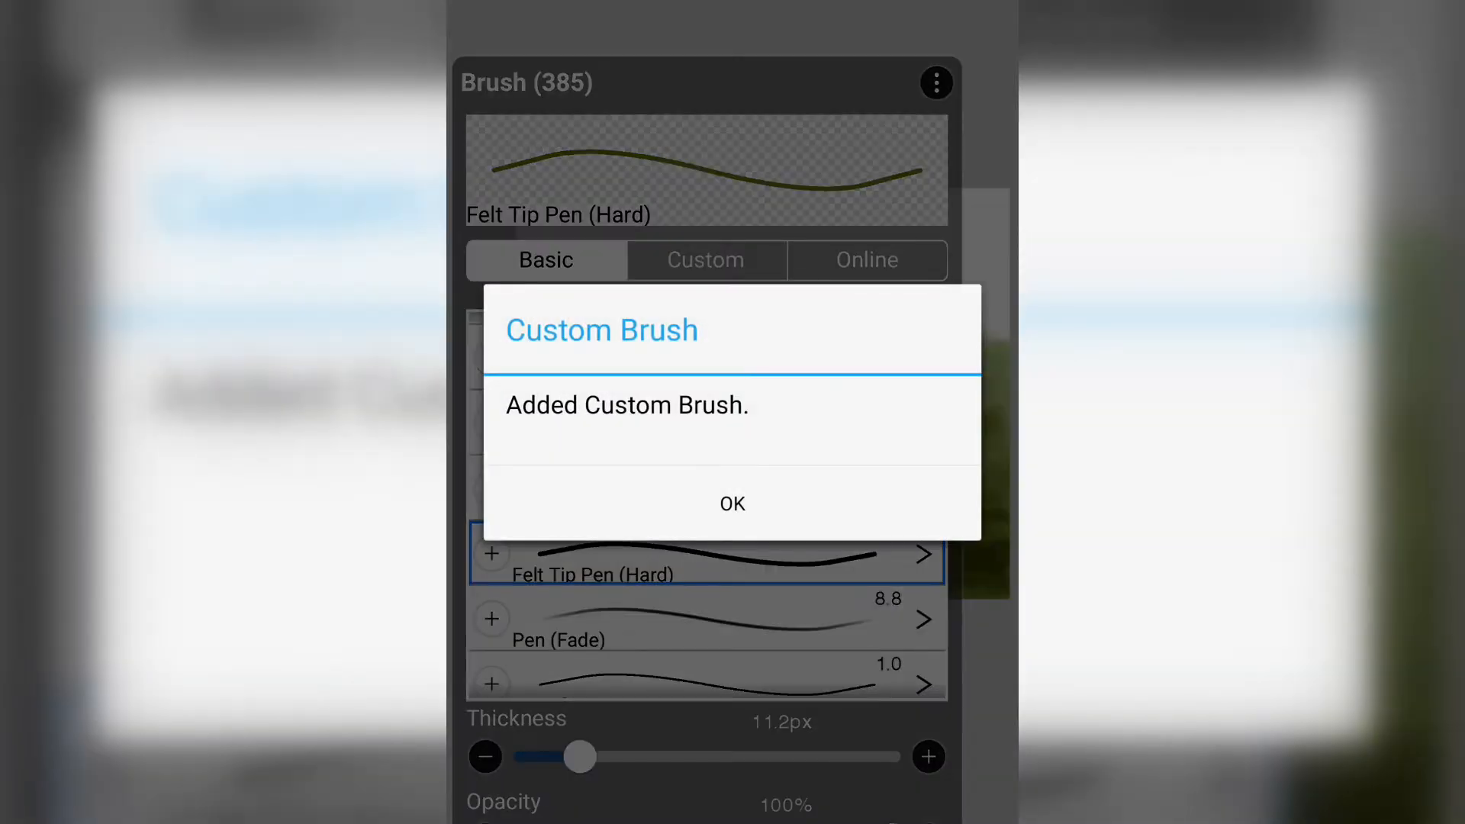
- Dismiss the 'Added Custom Brush' confirmation to return to the Custom brush list
click(731, 502)
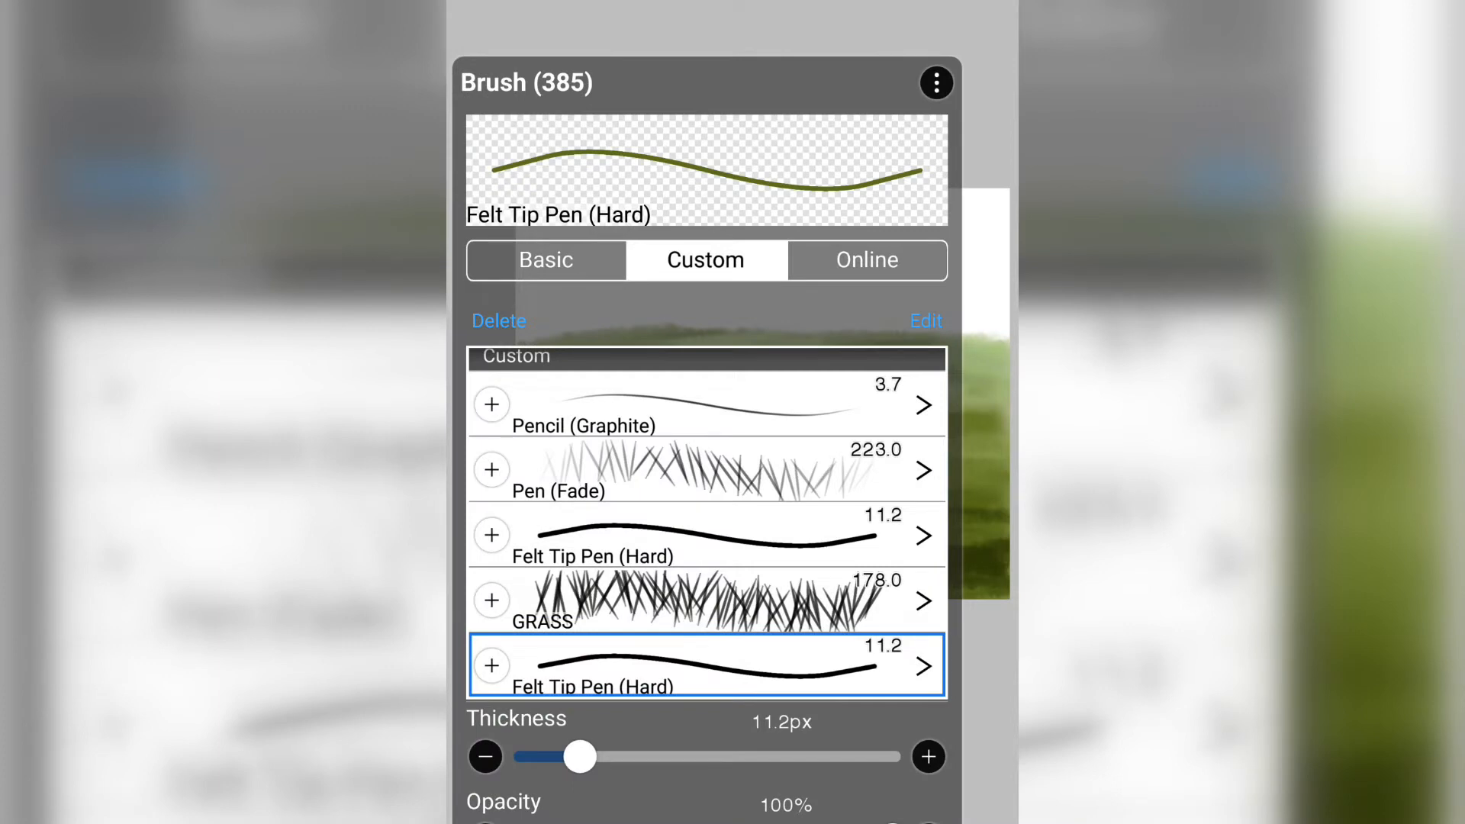
- Set the copied brush's Spacing to 15%, Pattern Opacity to 76% and Initial Angle to 180°
click(927, 320)
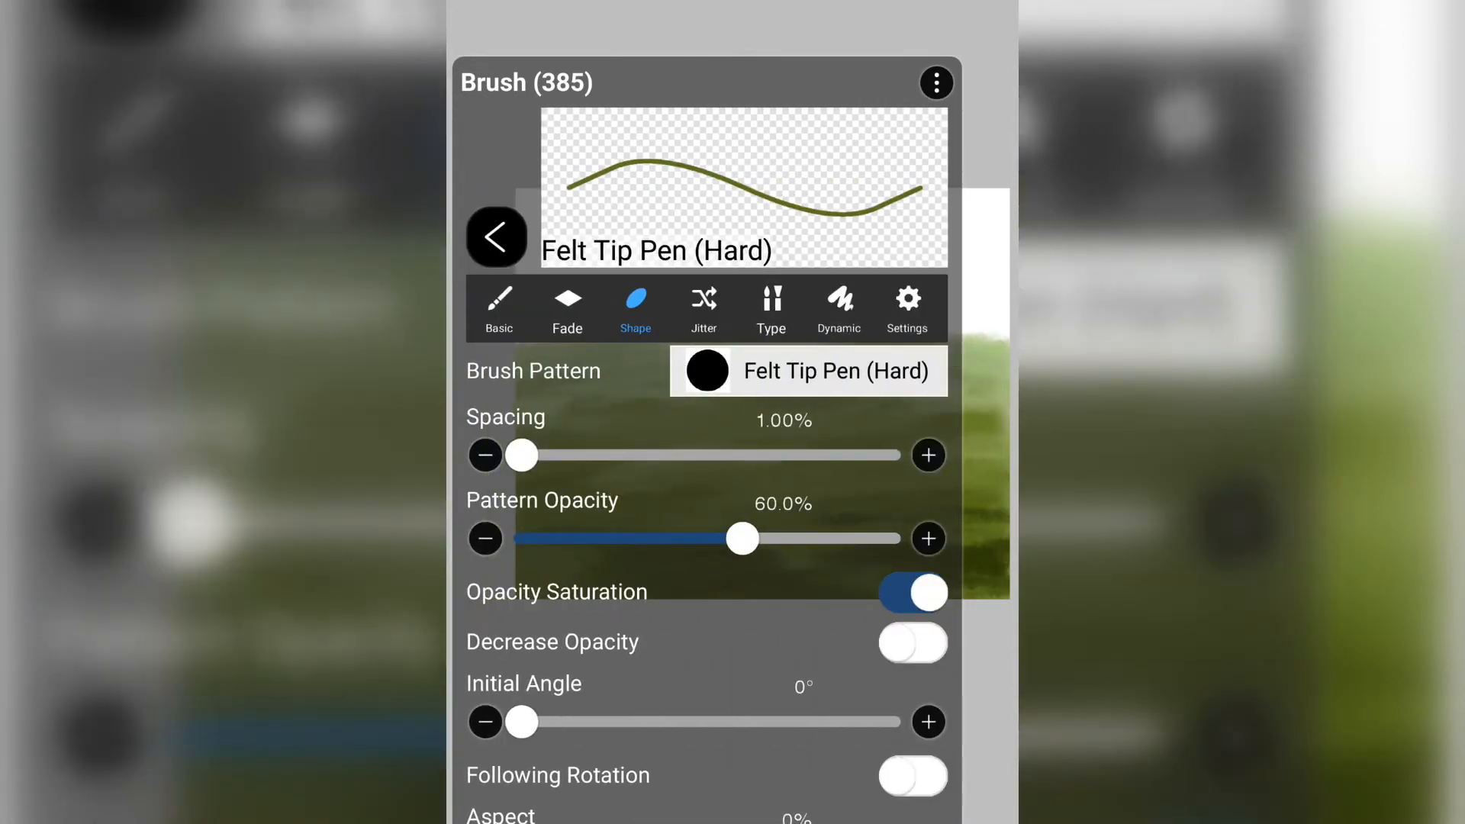
drag(522, 455, 589, 454)
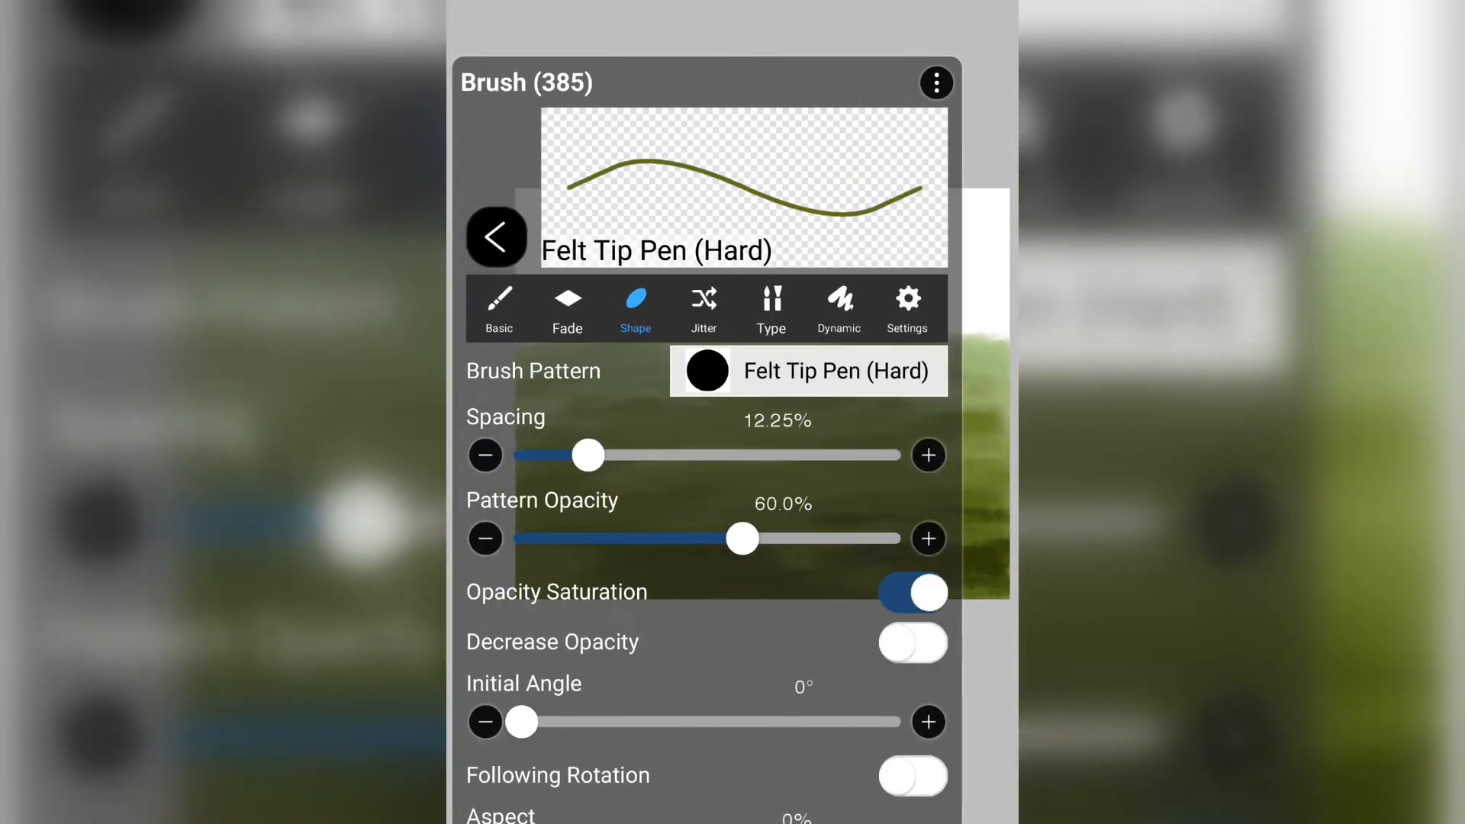
drag(587, 455, 600, 455)
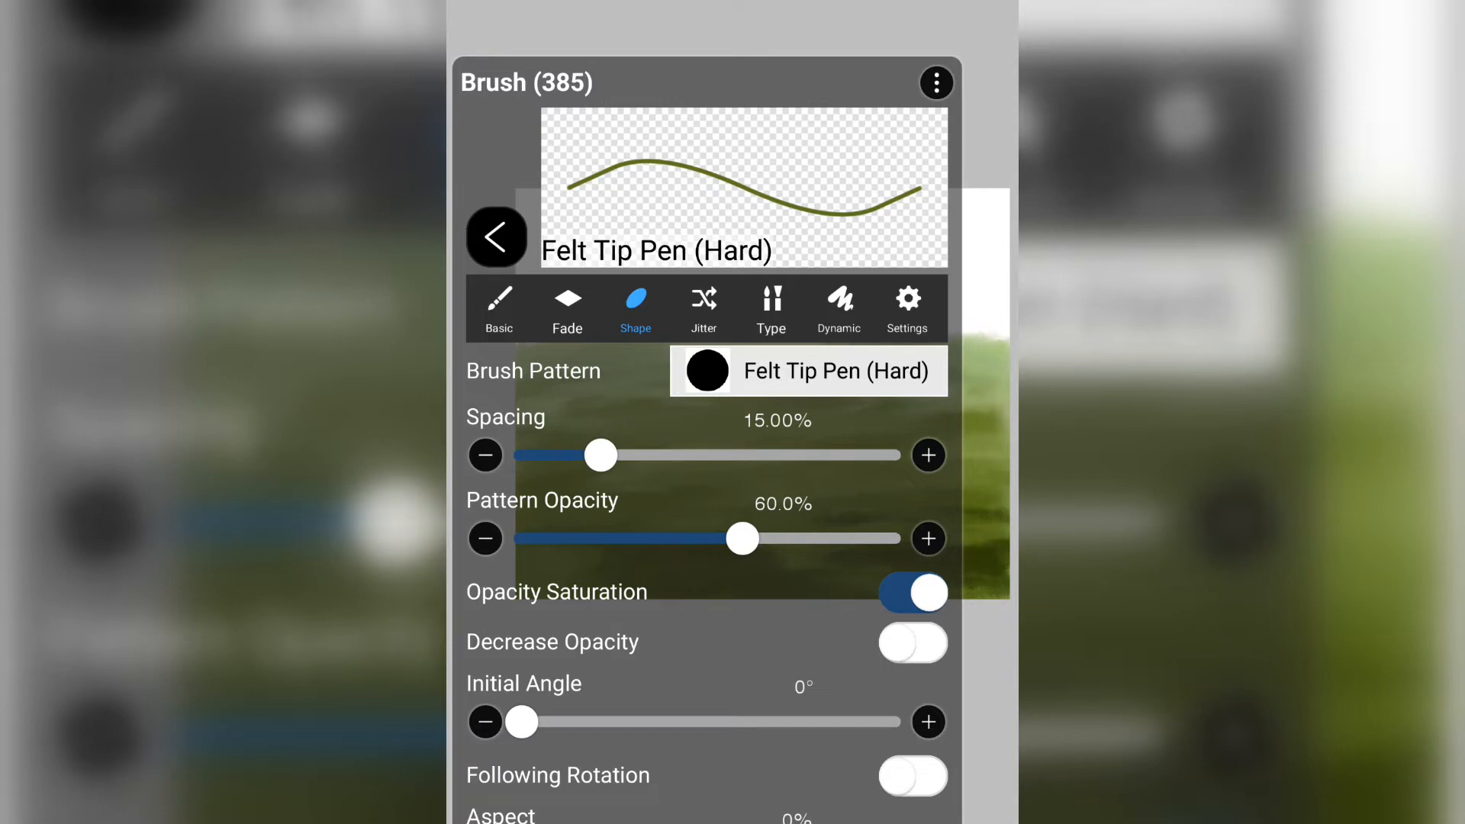
drag(742, 539, 800, 538)
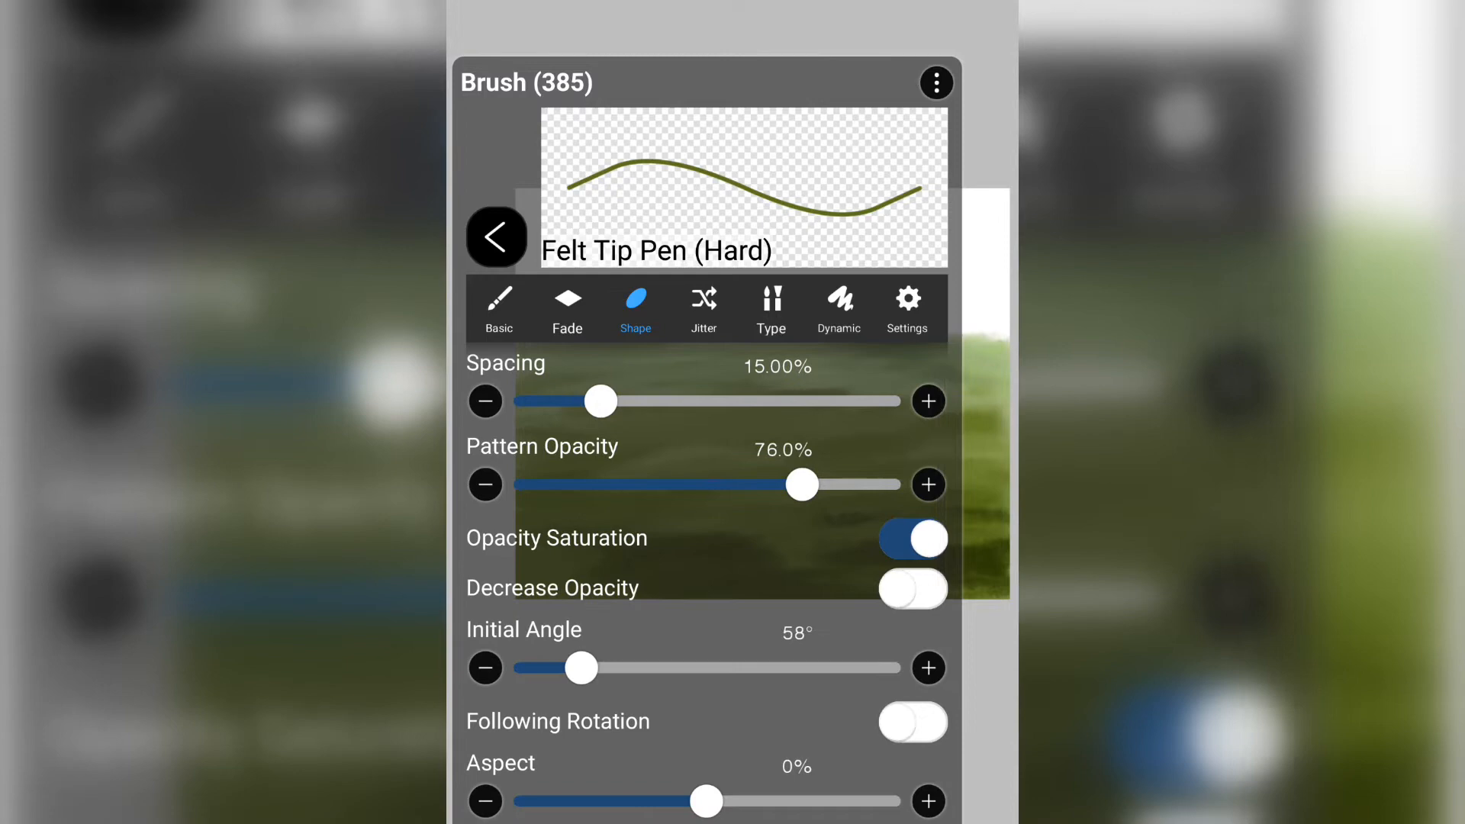
drag(581, 667, 706, 666)
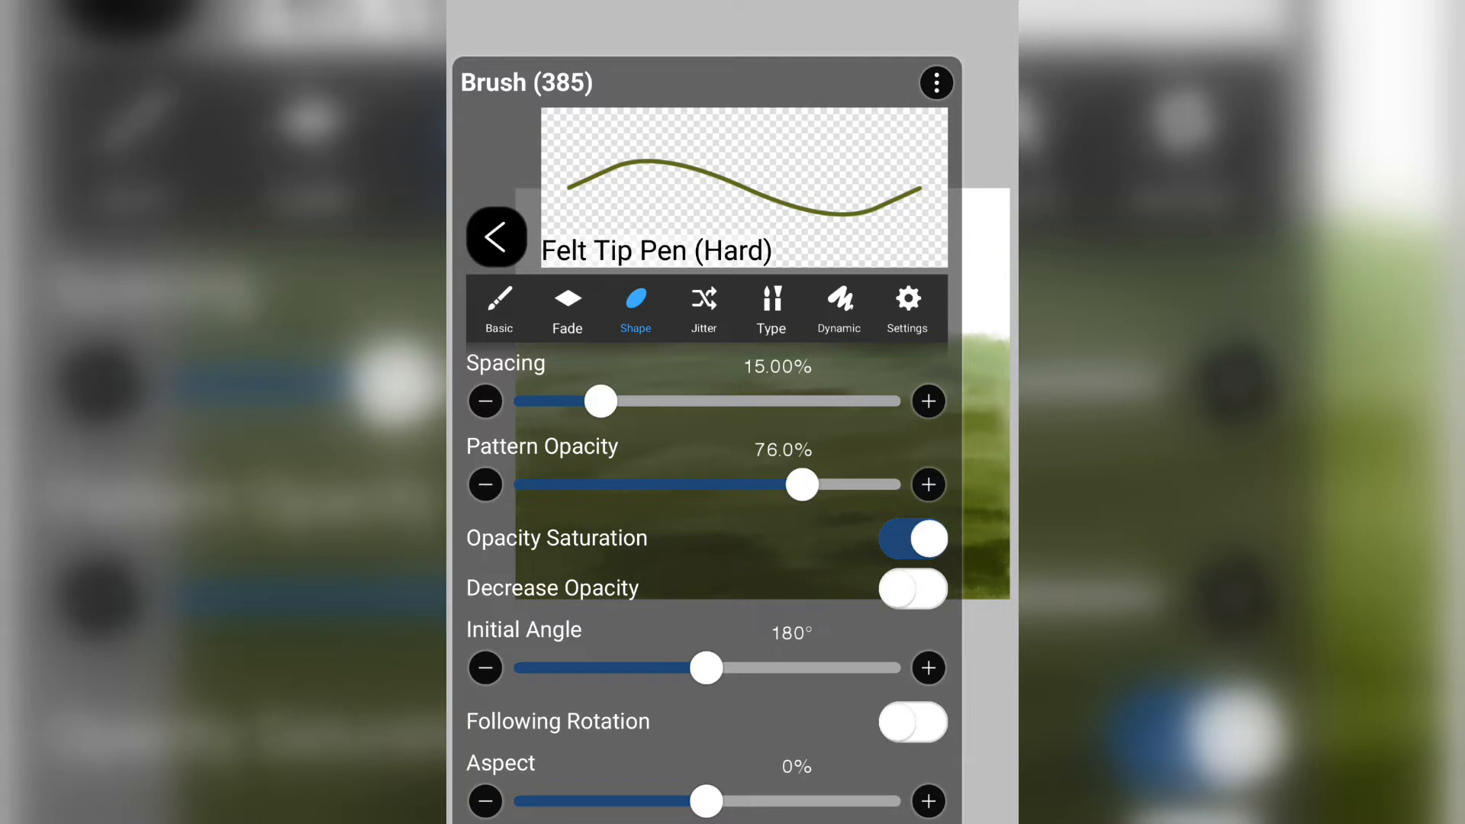
- Set Aspect to -95%, Thickness to 54px and Dot to 16% for a thin dotted stroke
drag(705, 801, 533, 801)
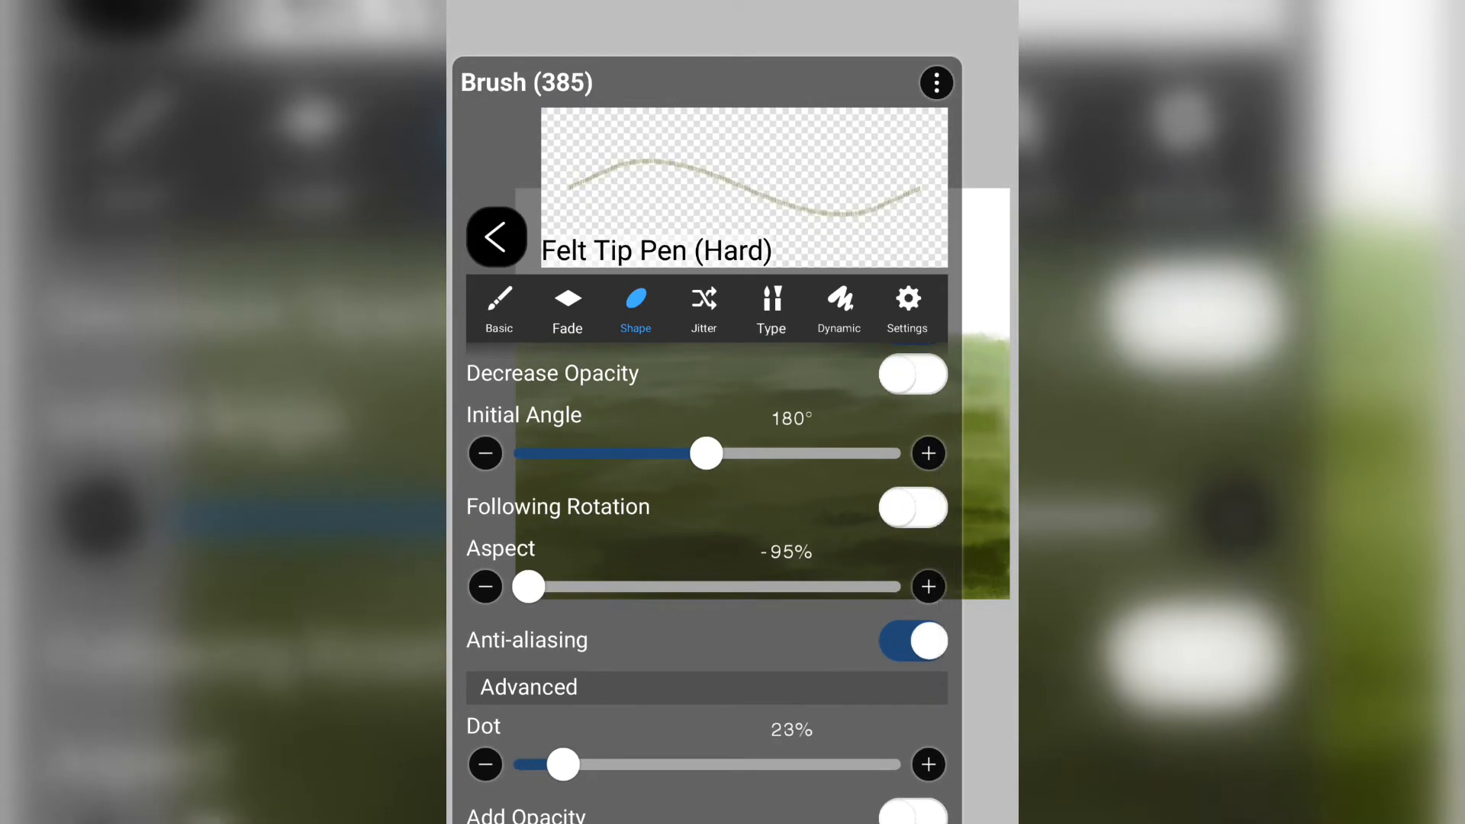
drag(560, 765, 549, 764)
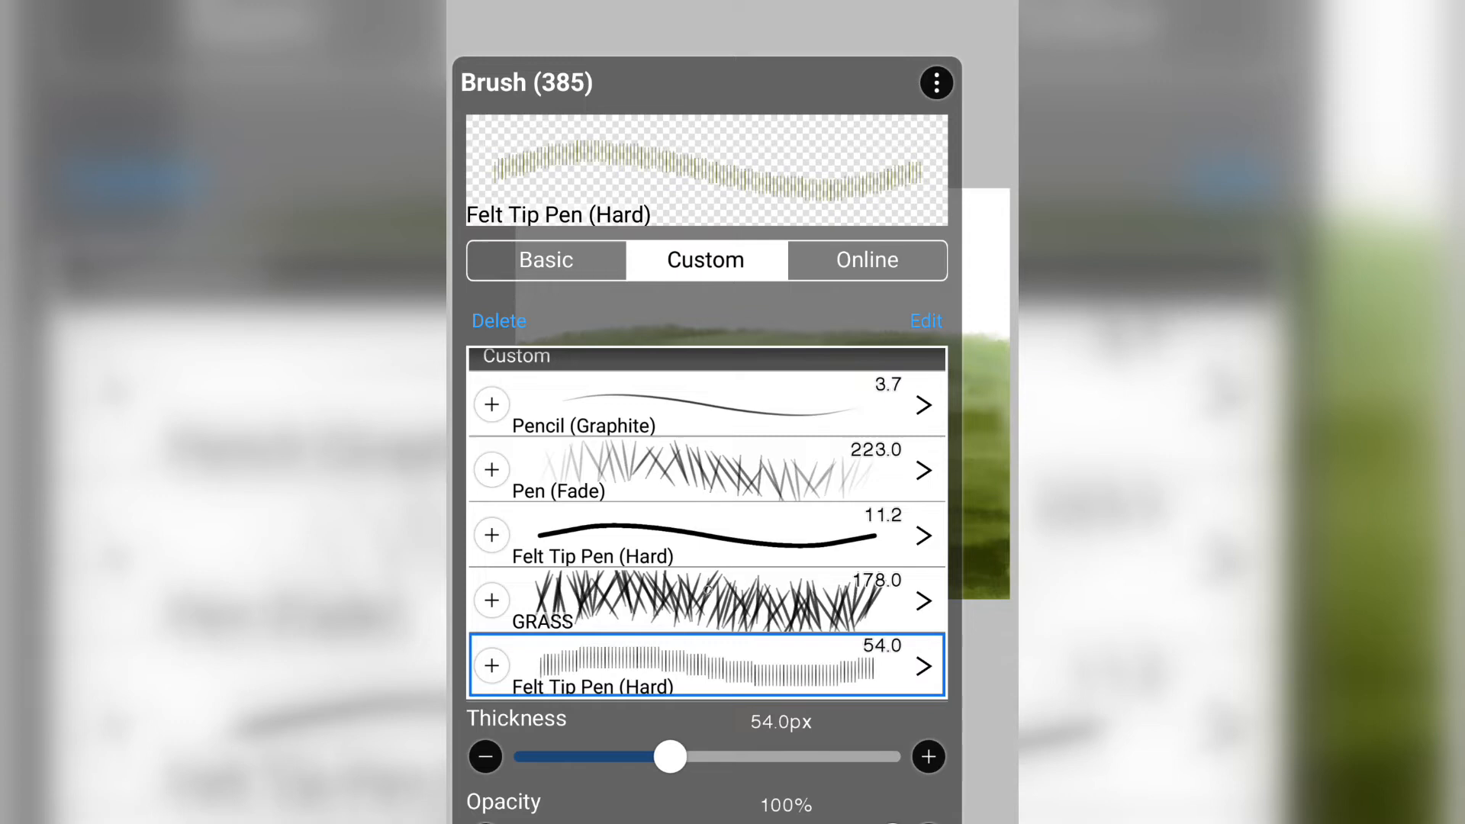
drag(669, 755, 665, 755)
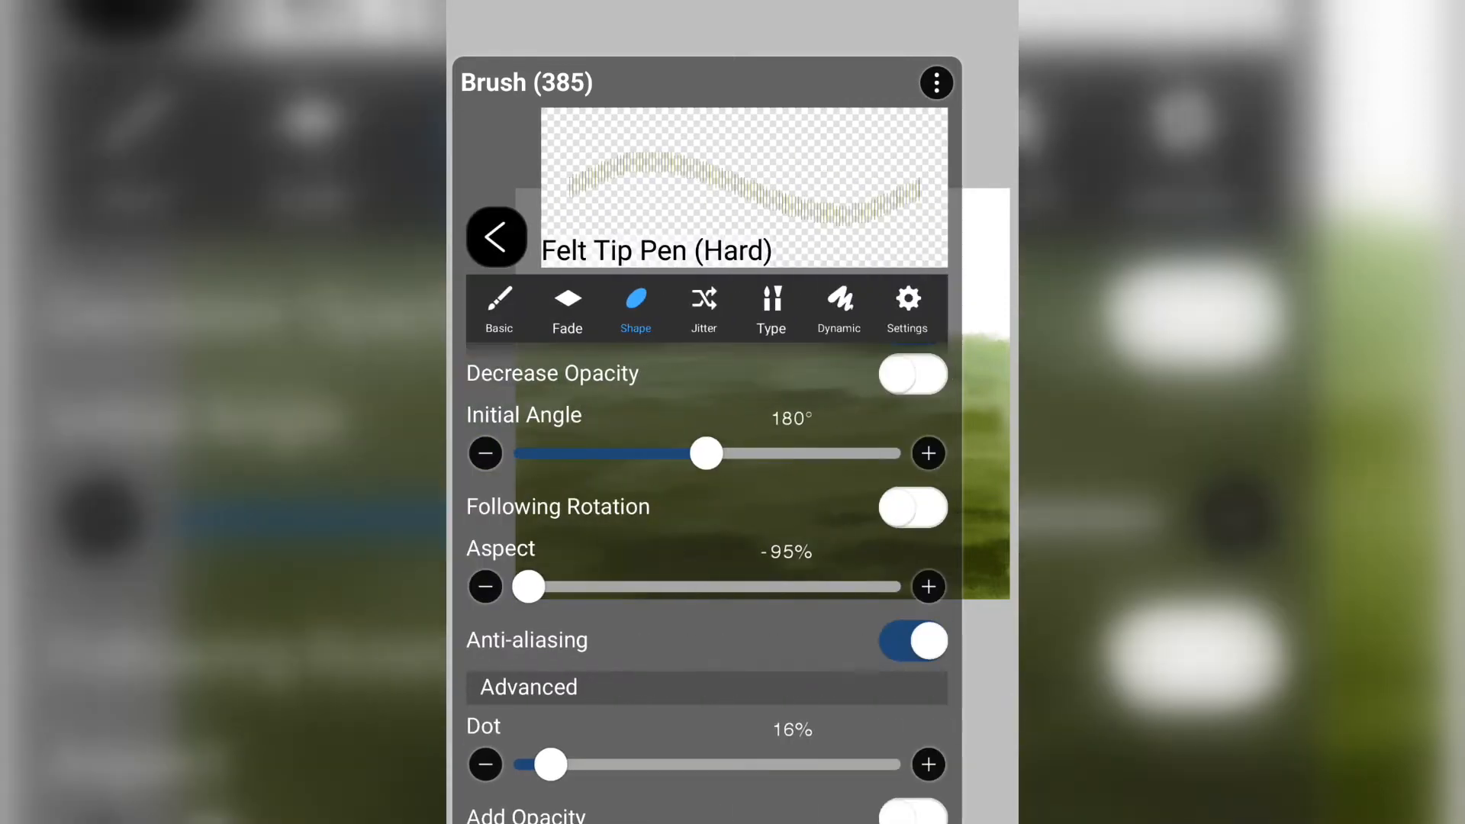
click(702, 308)
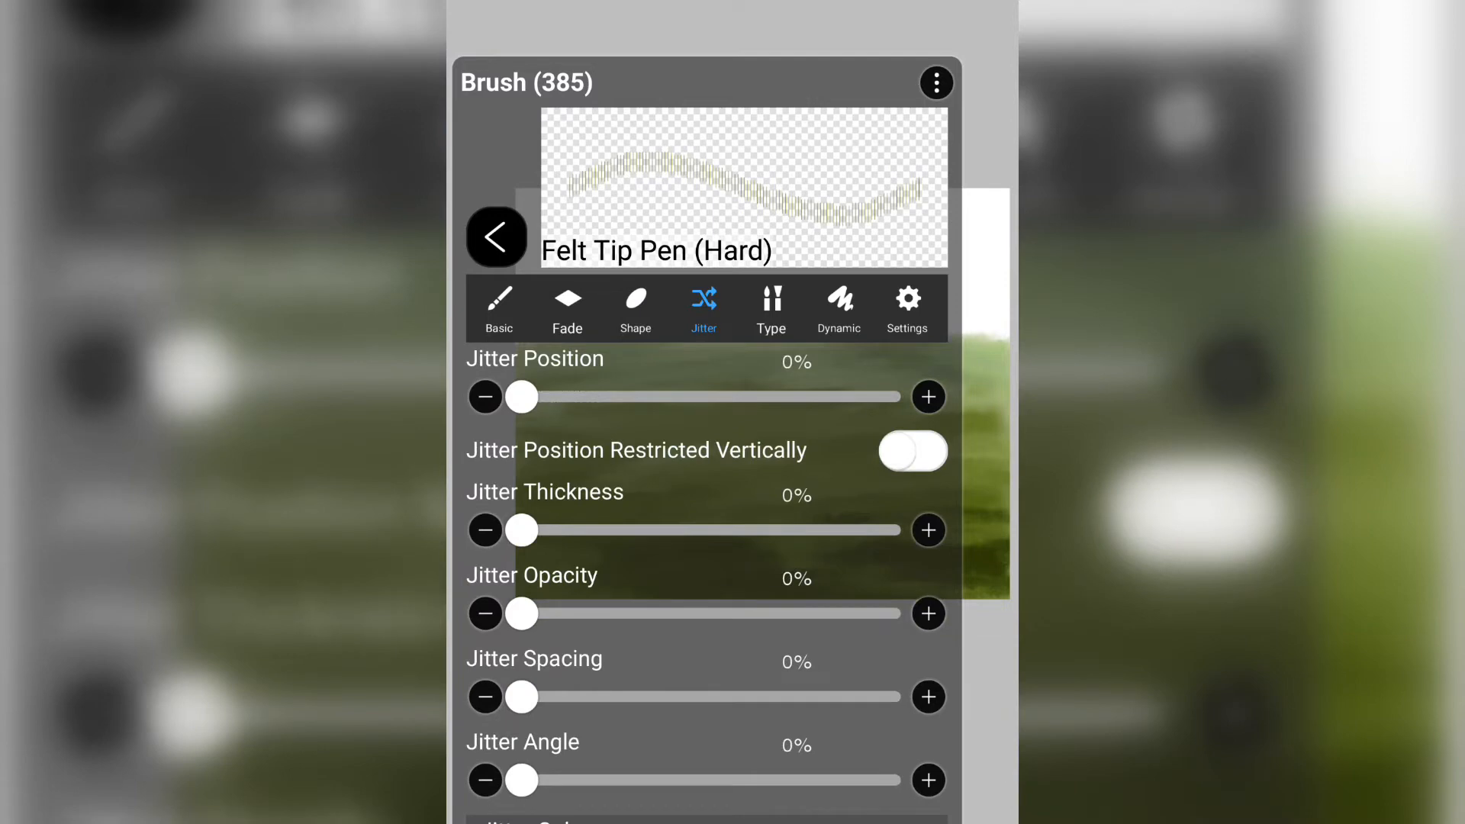
- Set Jitter Position to 20%, Jitter Angle to 15% and Jitter Spacing to 10%
drag(522, 397, 590, 397)
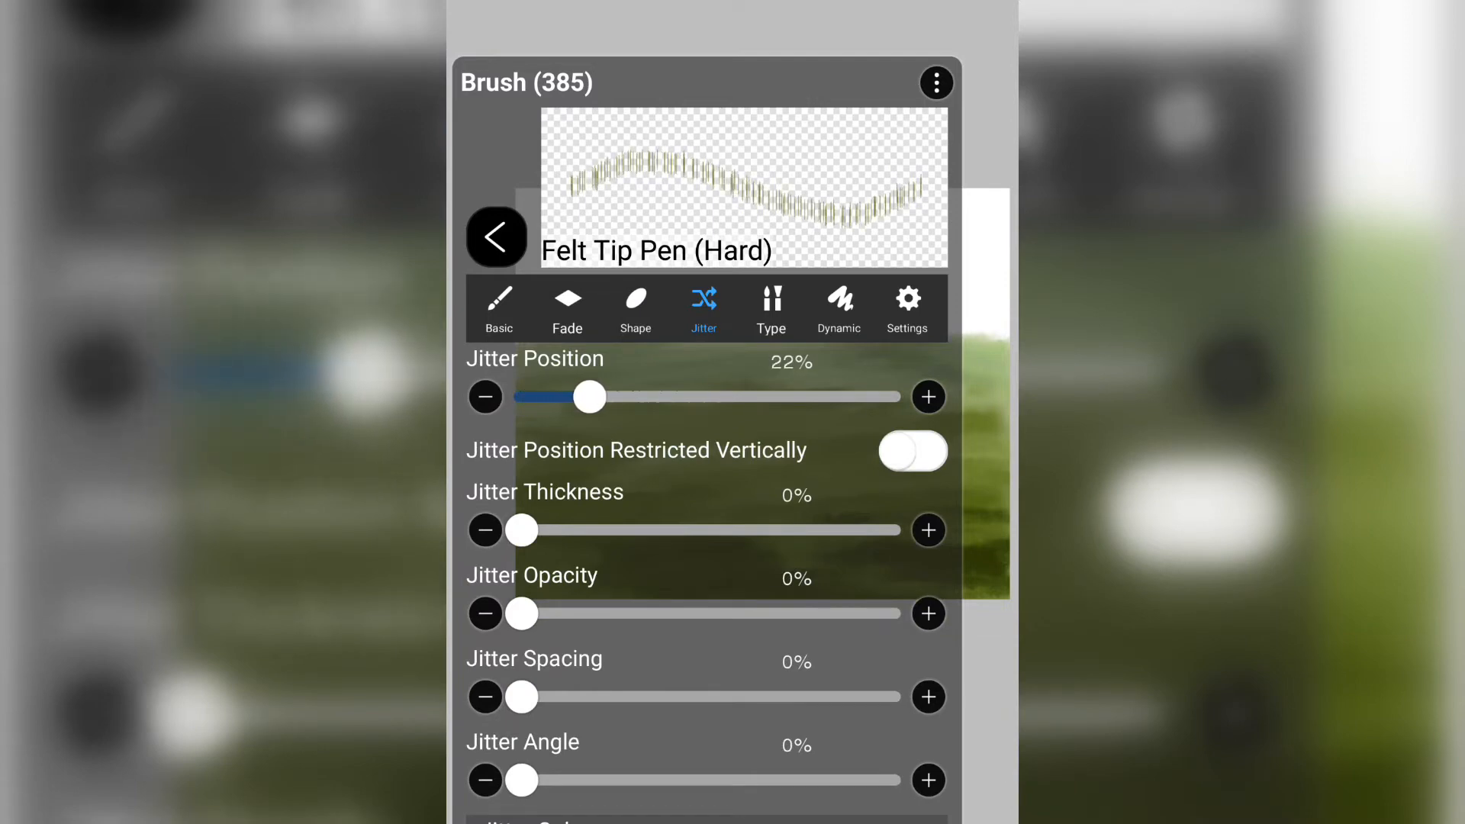
drag(589, 397, 659, 397)
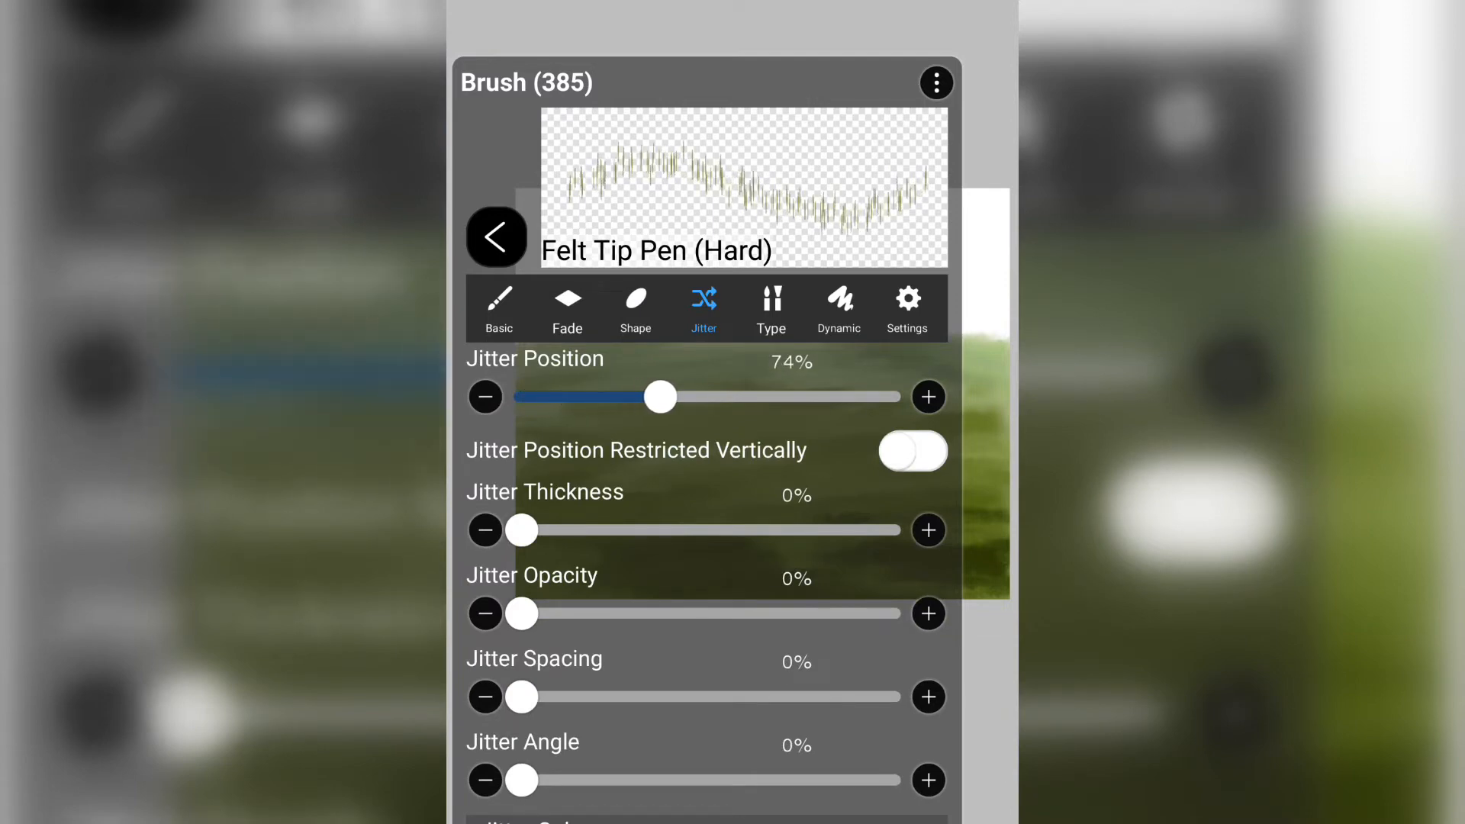
drag(659, 396, 586, 396)
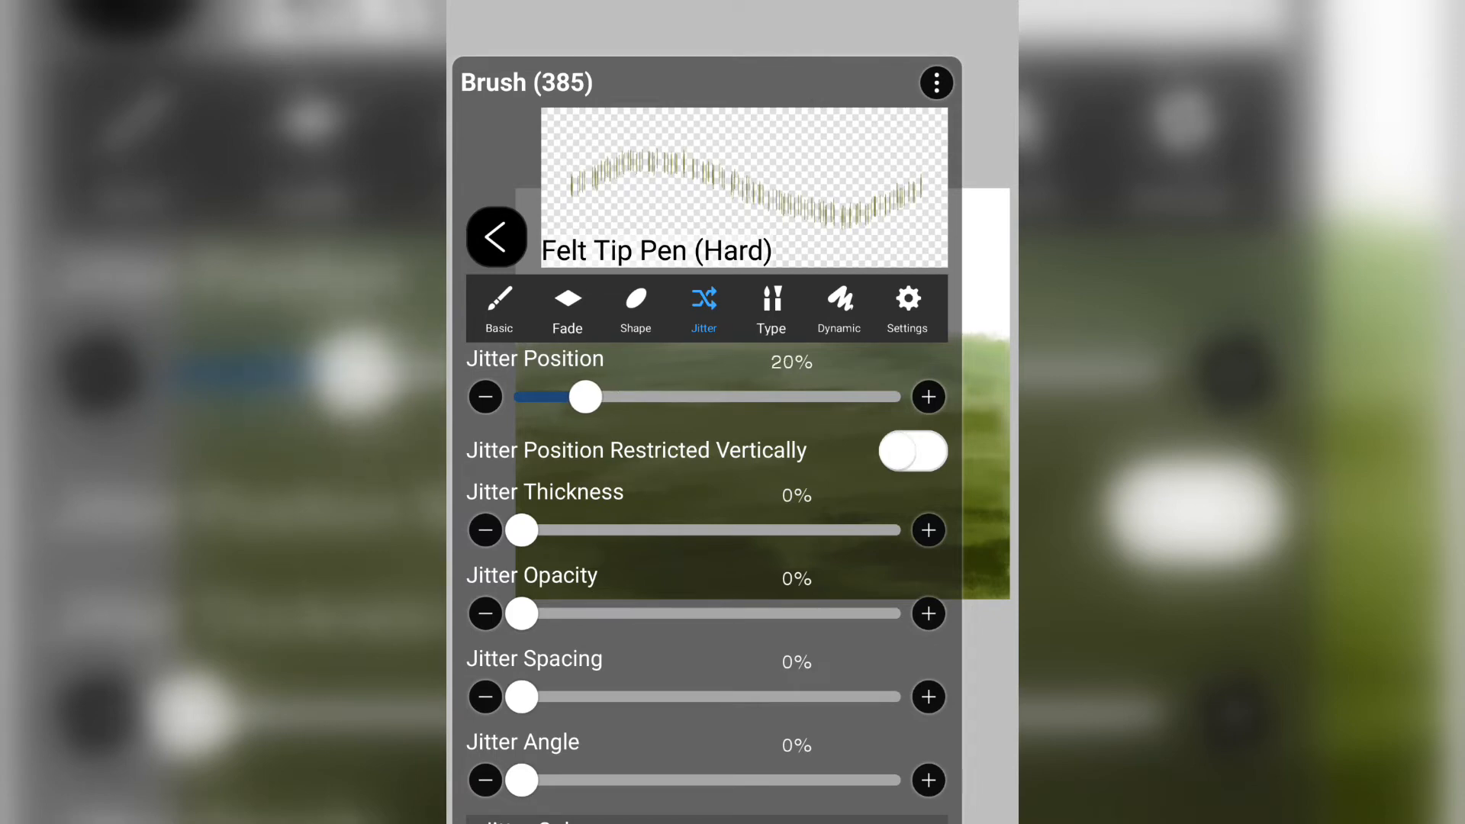
drag(520, 780, 570, 780)
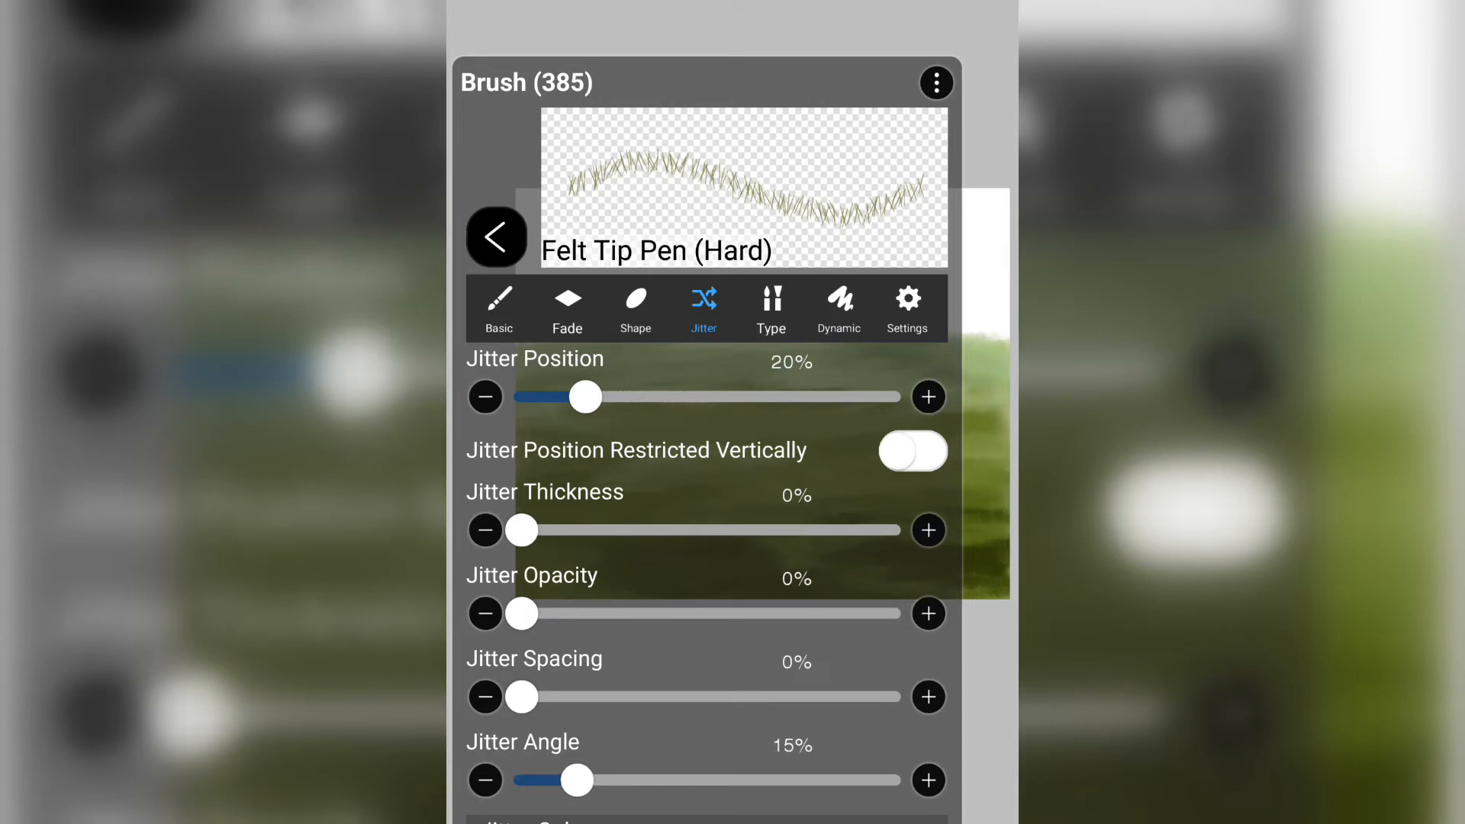
drag(521, 695, 572, 696)
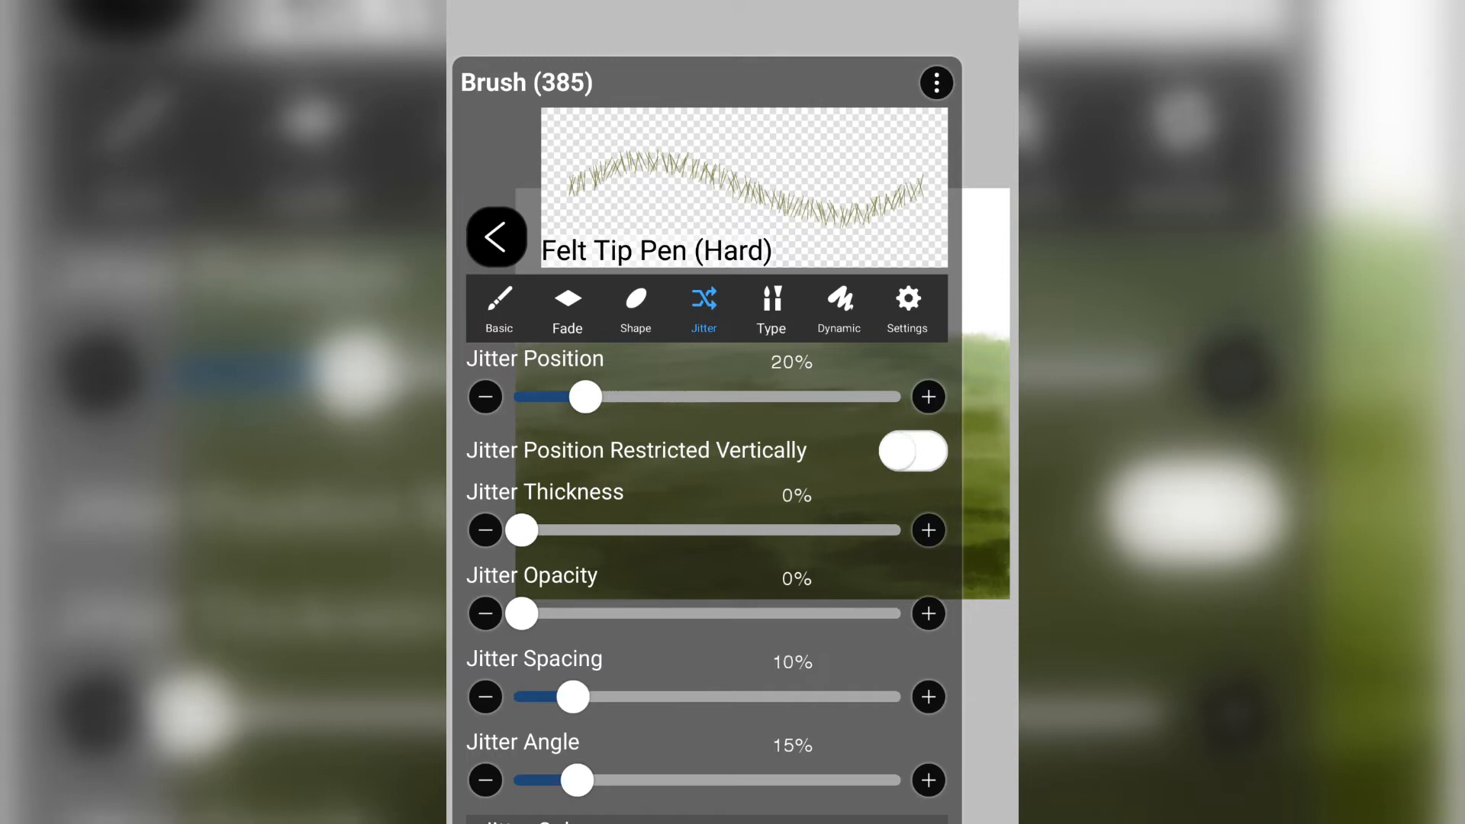
scroll(down, 3)
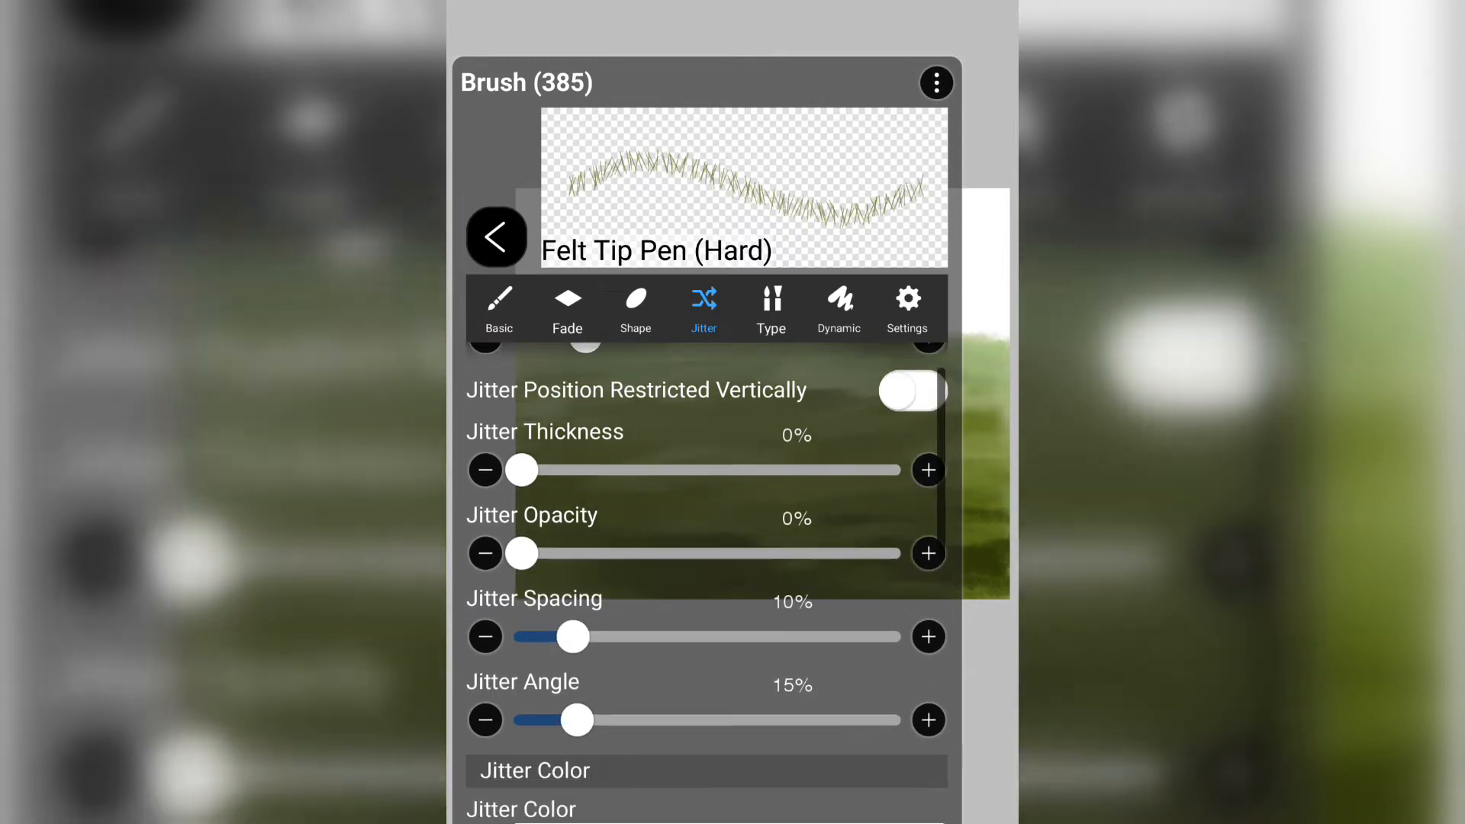
scroll(down, 3)
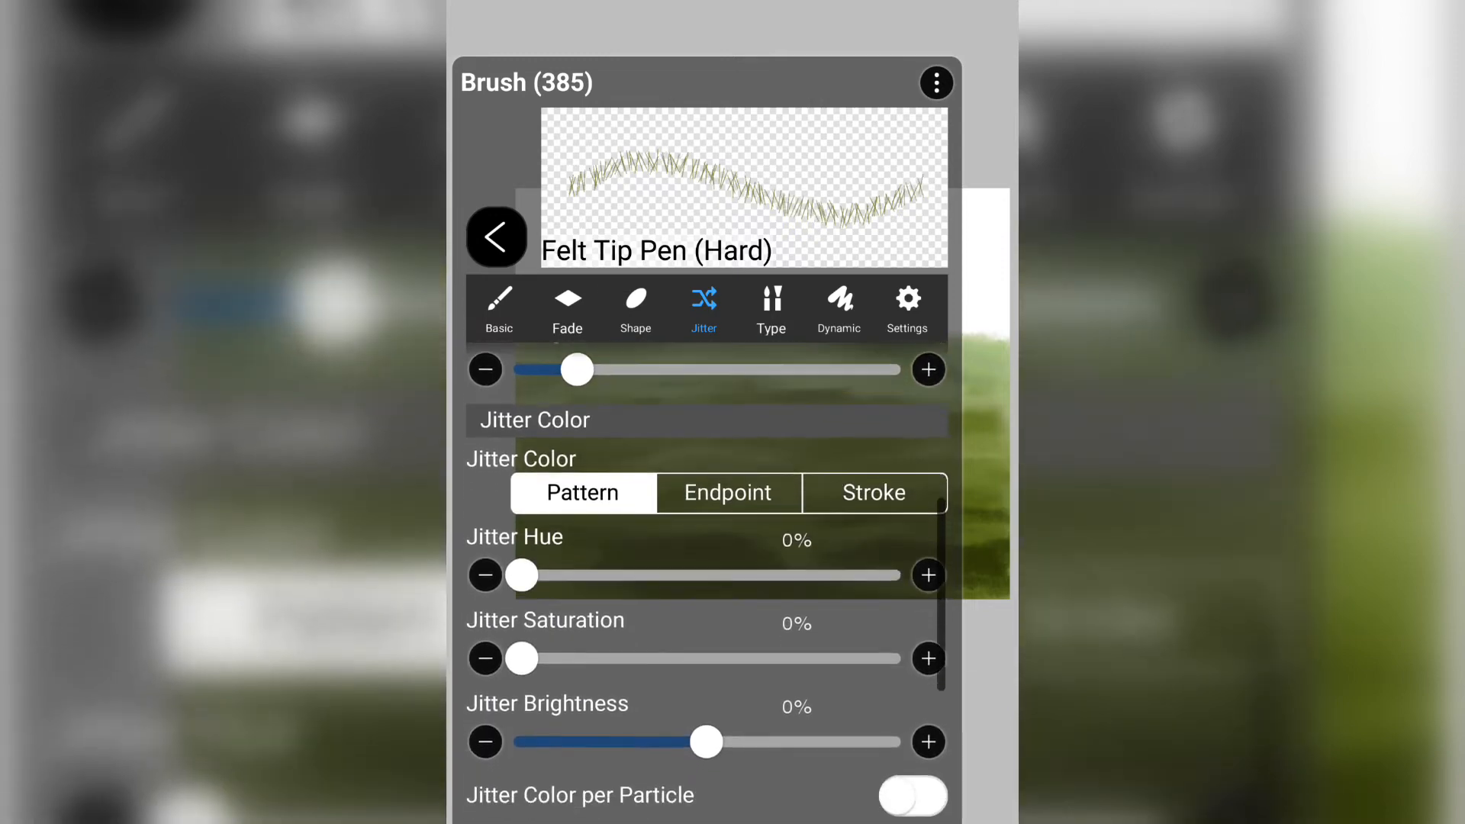
click(769, 308)
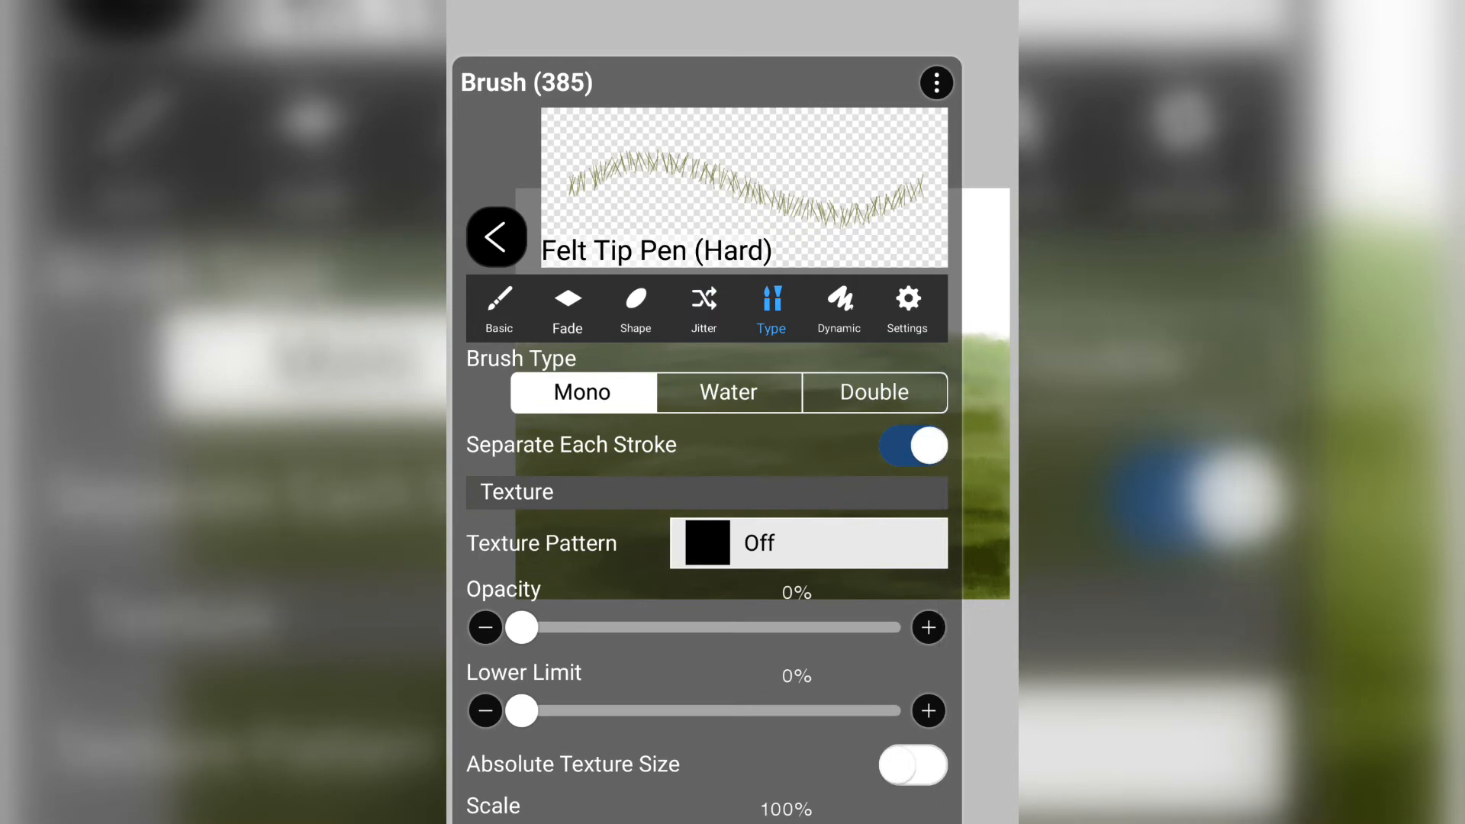
- Raise the grass brush's Thickness to 152px from the custom brush list
click(496, 237)
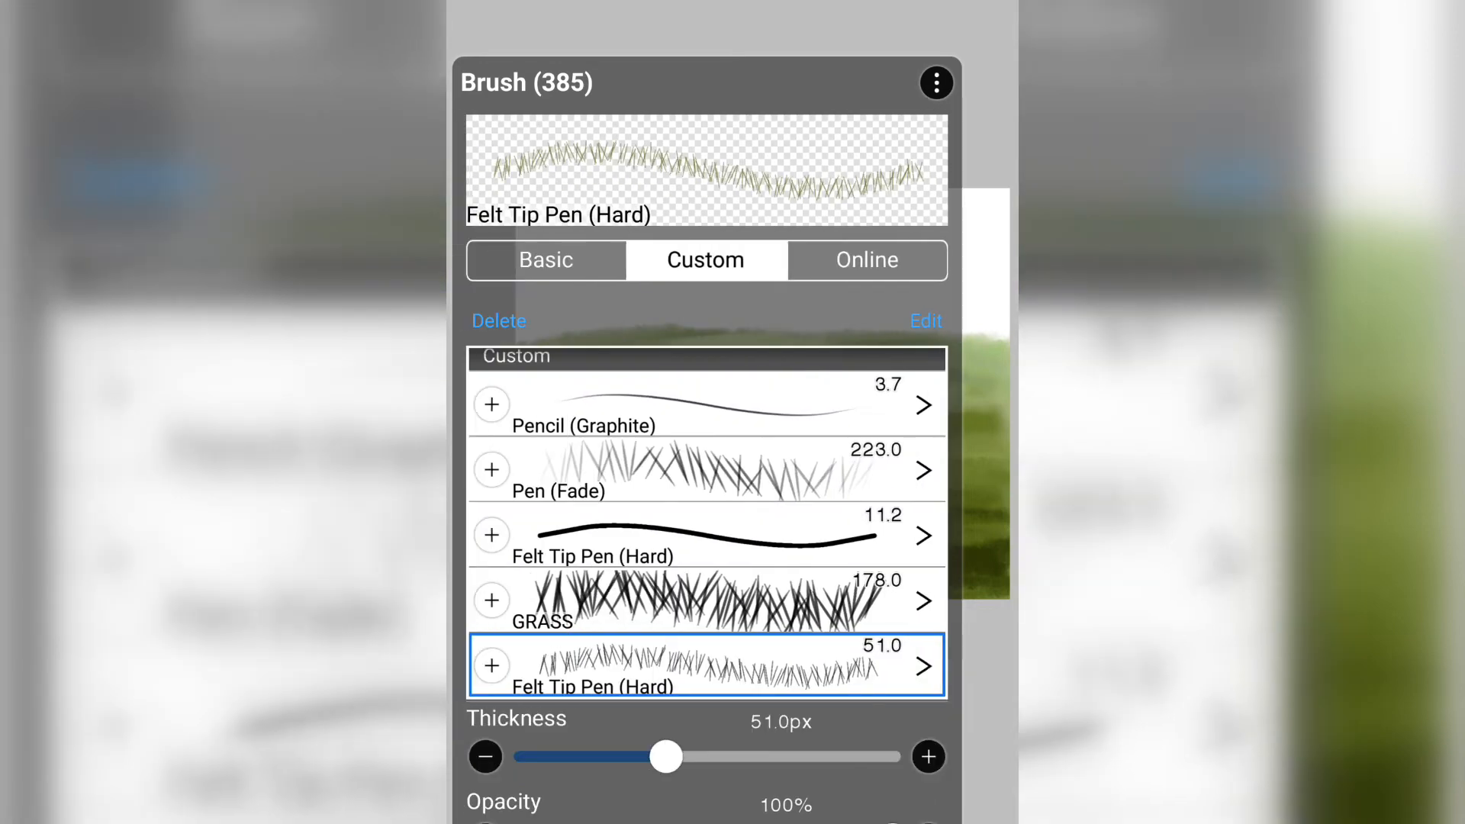
drag(667, 757, 745, 757)
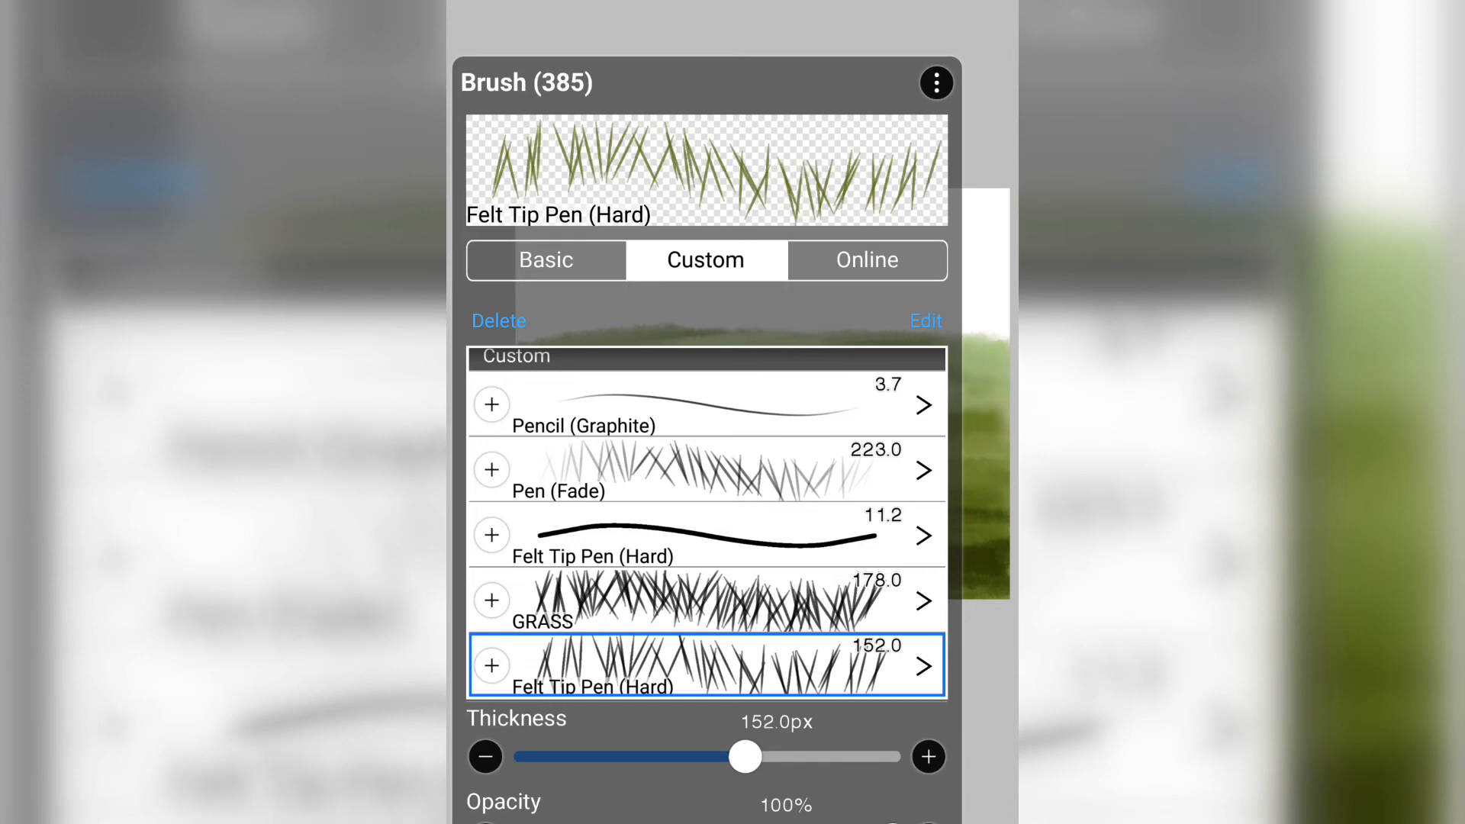
click(924, 320)
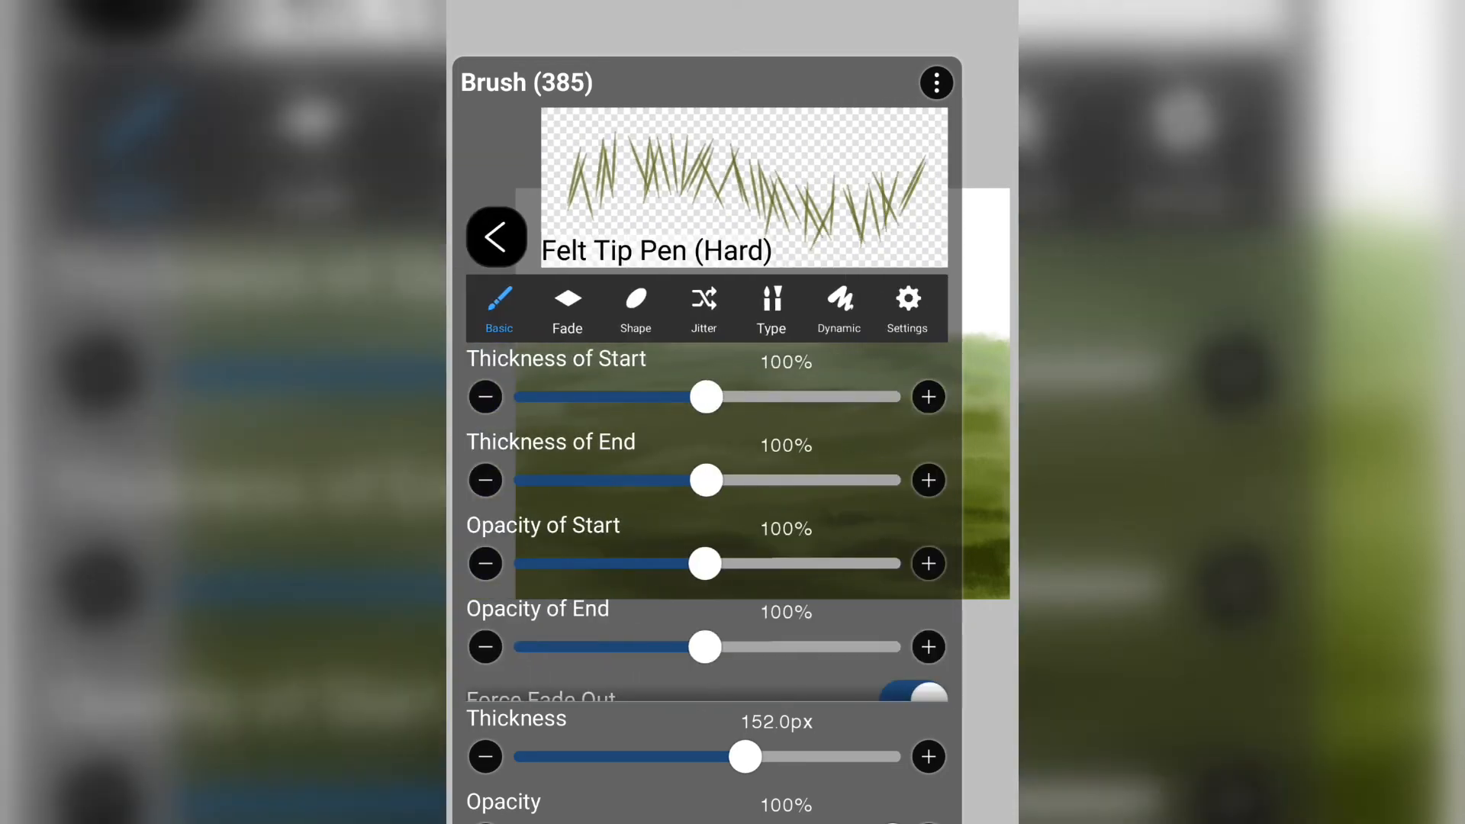
- Review the brush's Shape settings and return to the Jitter settings
click(635, 308)
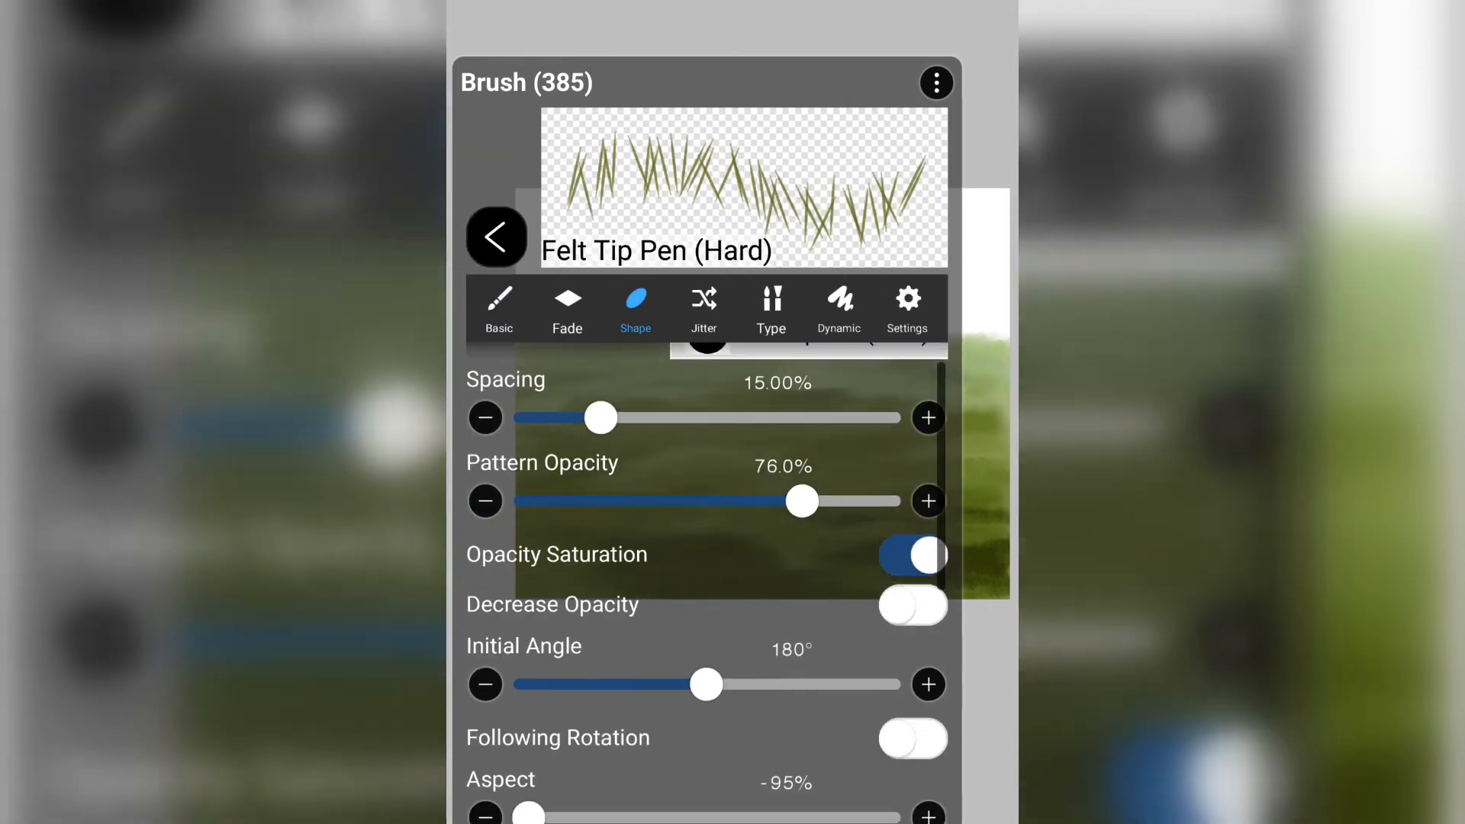
scroll(down, 3)
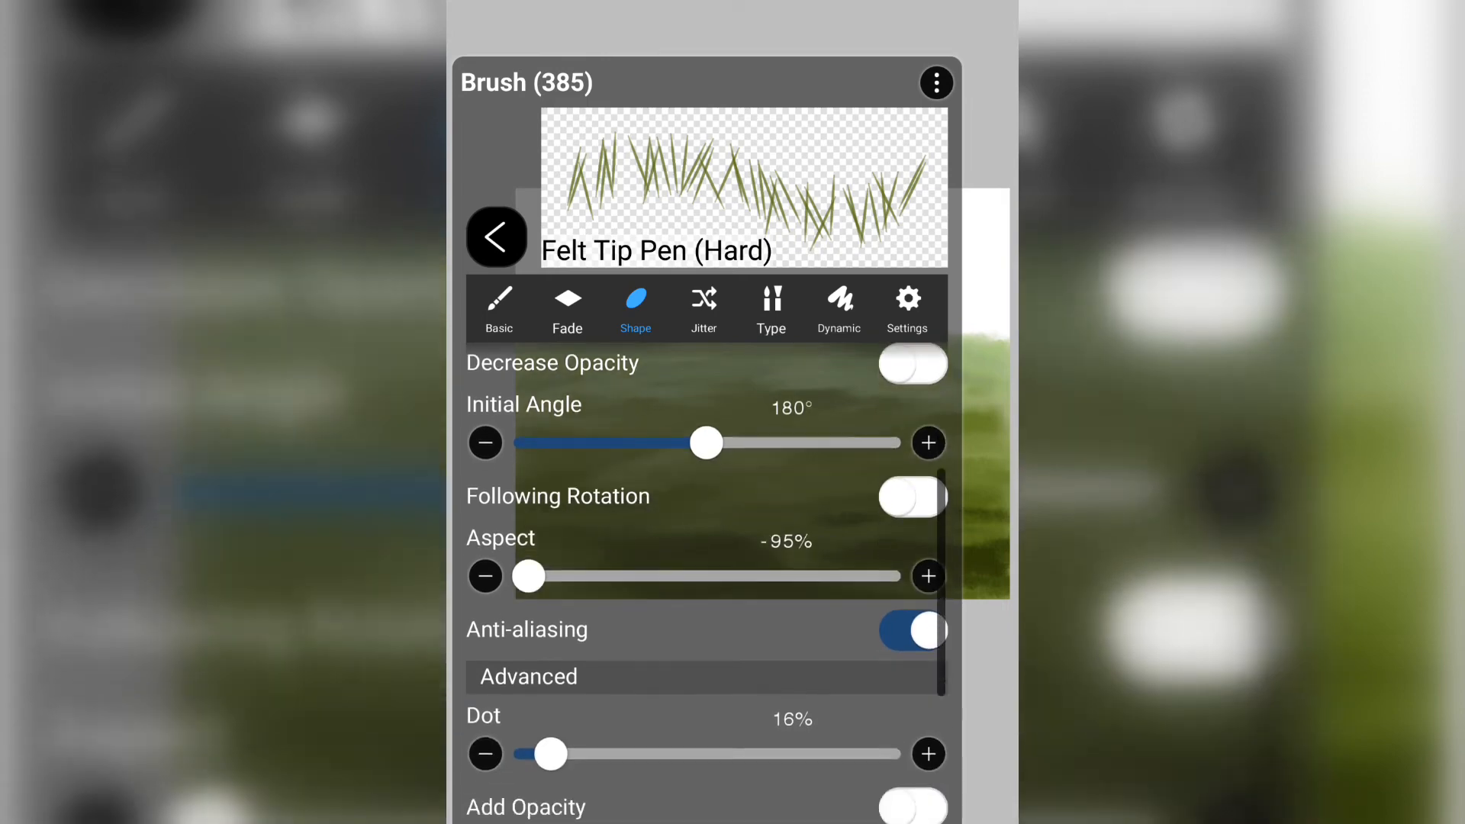
click(703, 308)
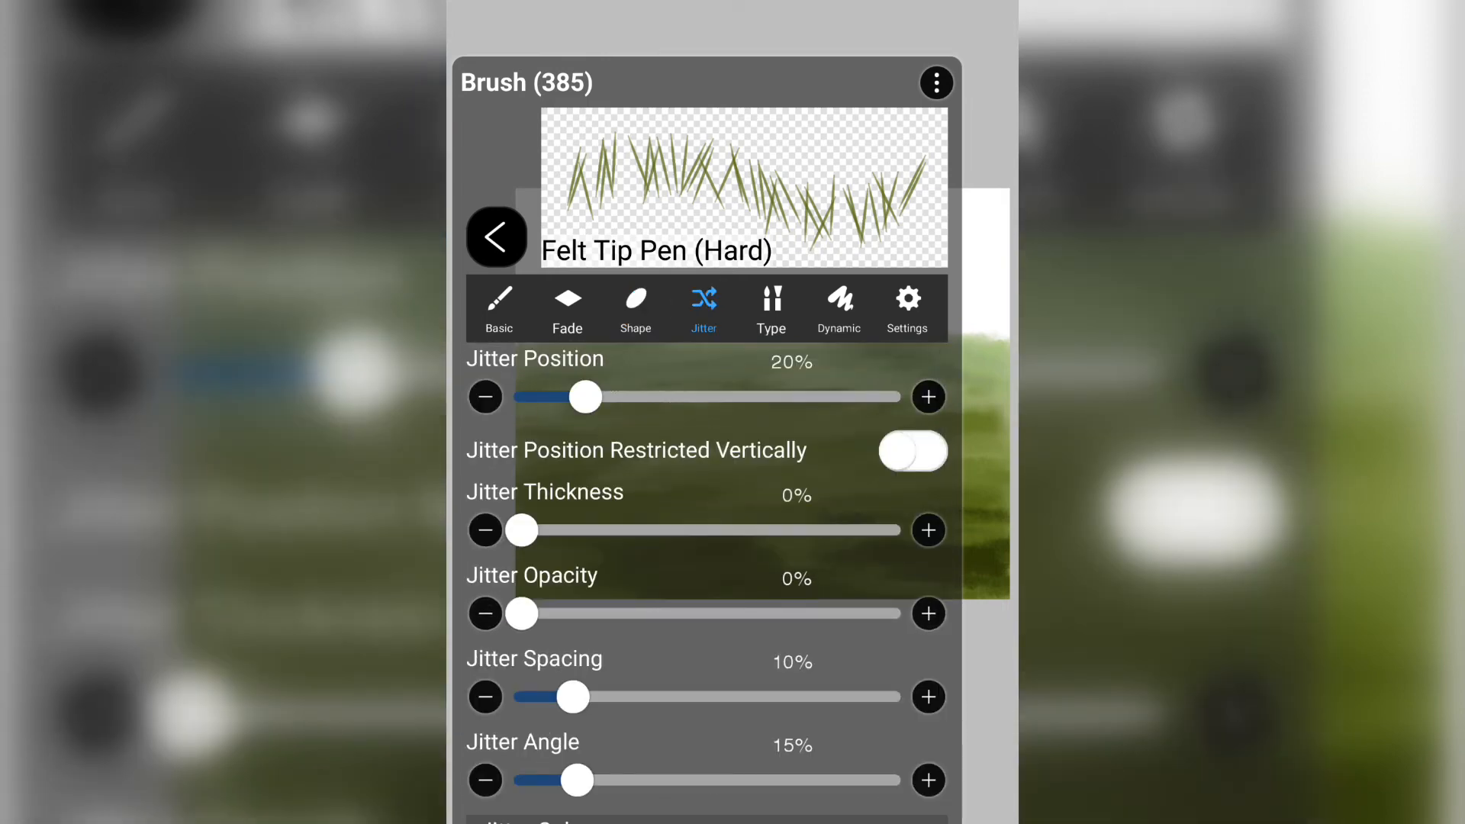
- Raise Jitter Spacing, overshooting to 226% before settling at 82%
drag(574, 698, 621, 697)
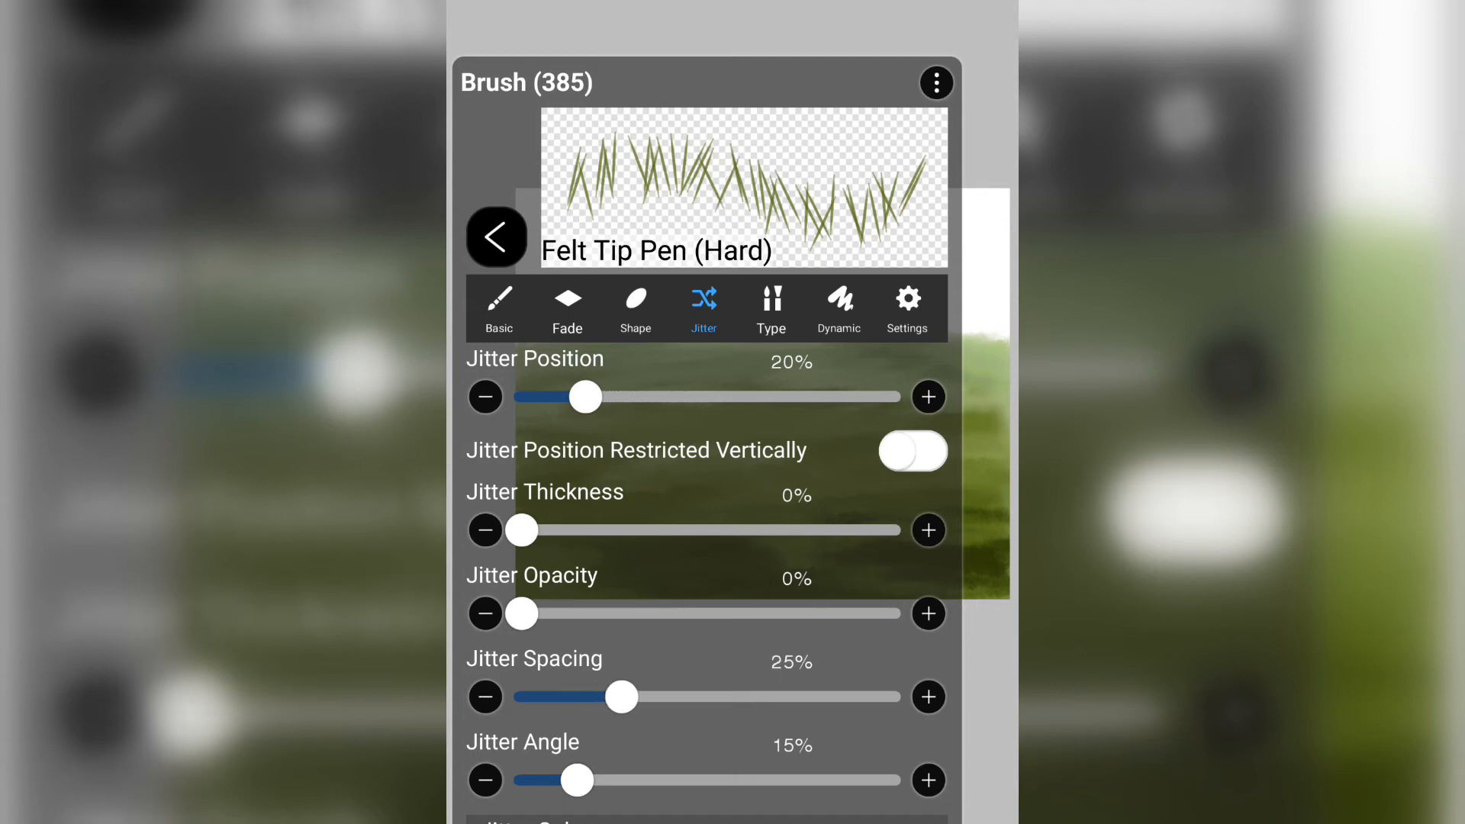
drag(619, 695, 809, 696)
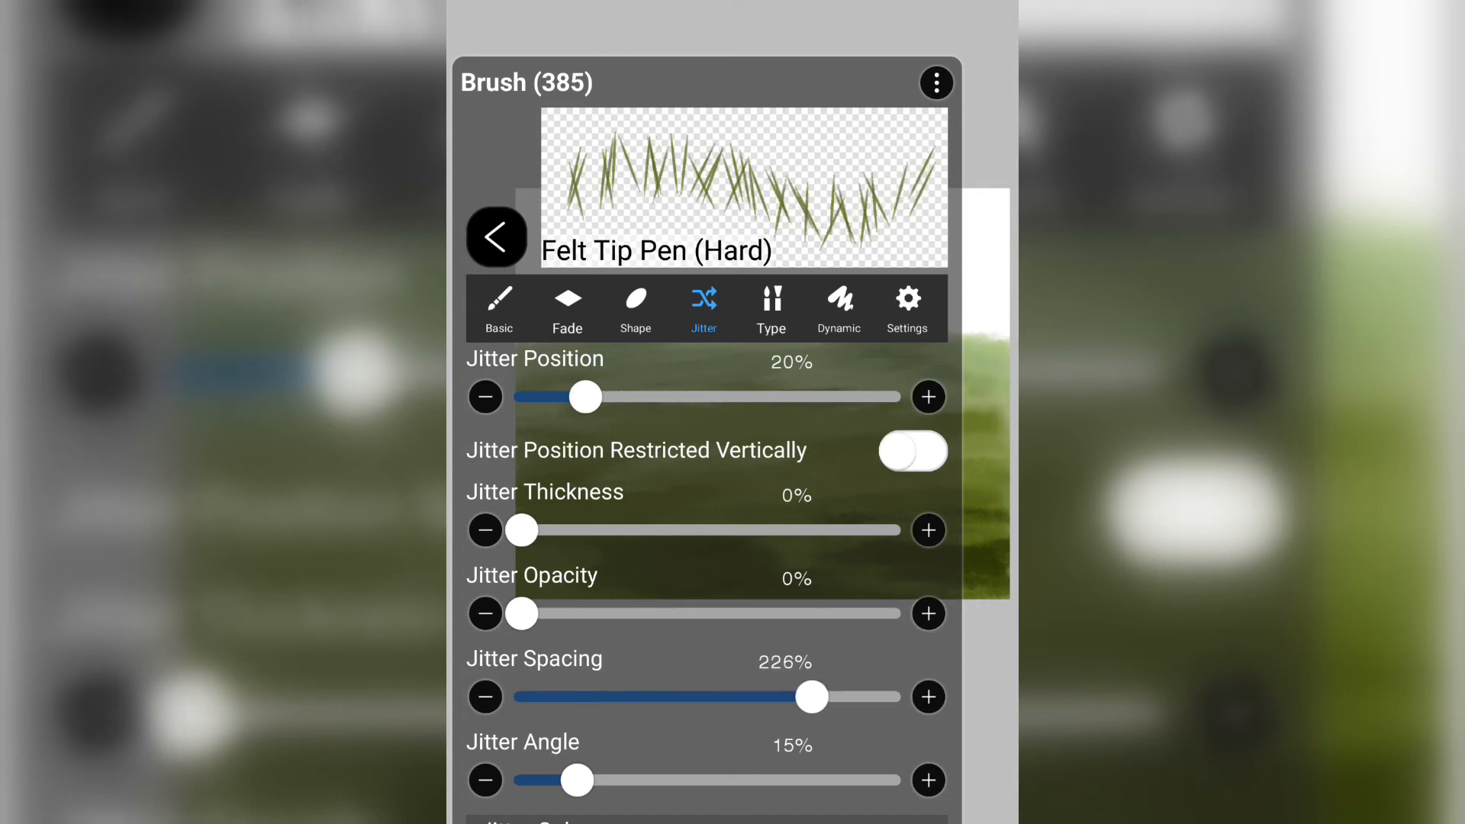
drag(809, 698, 713, 697)
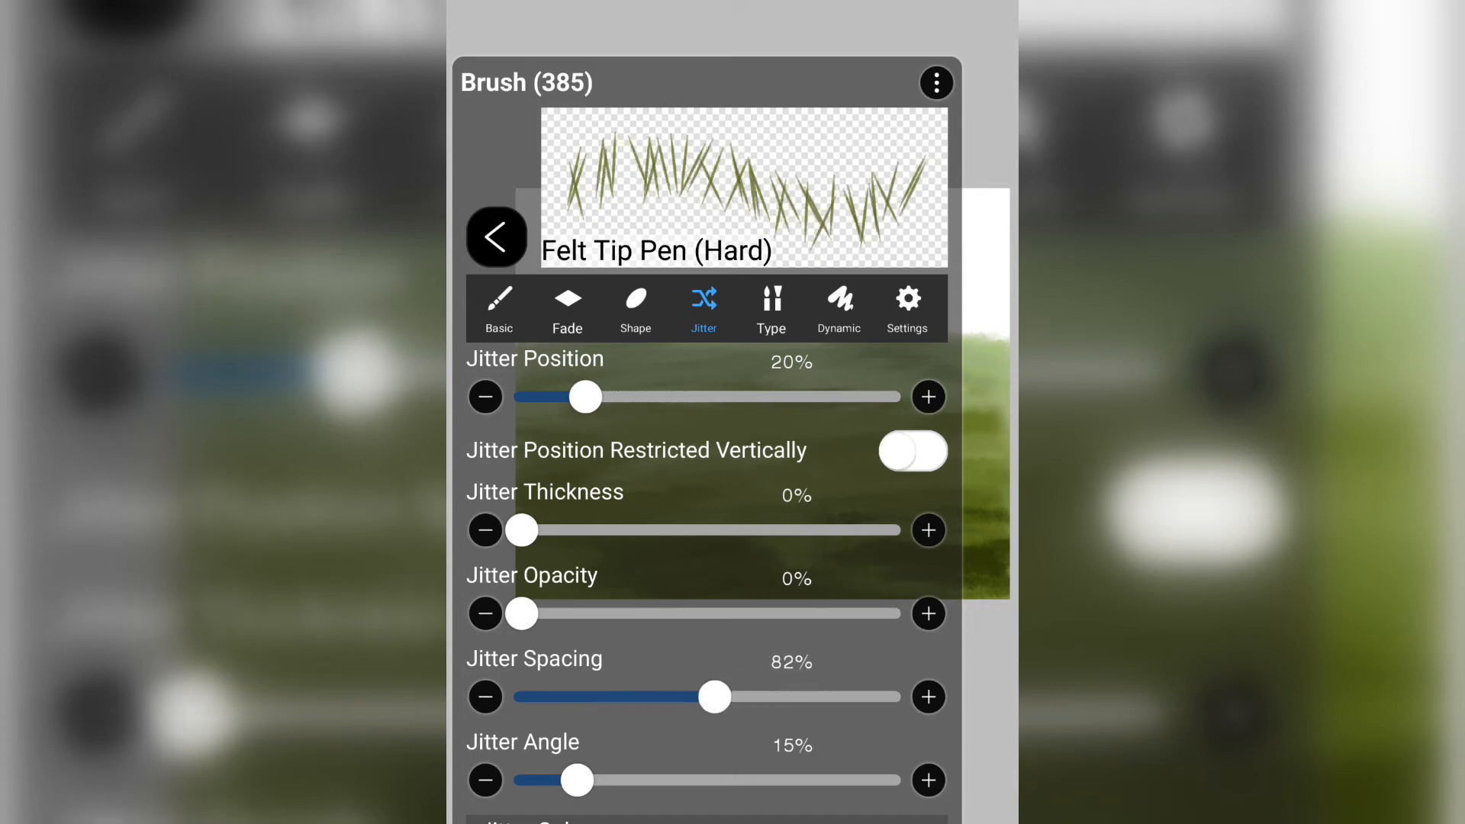